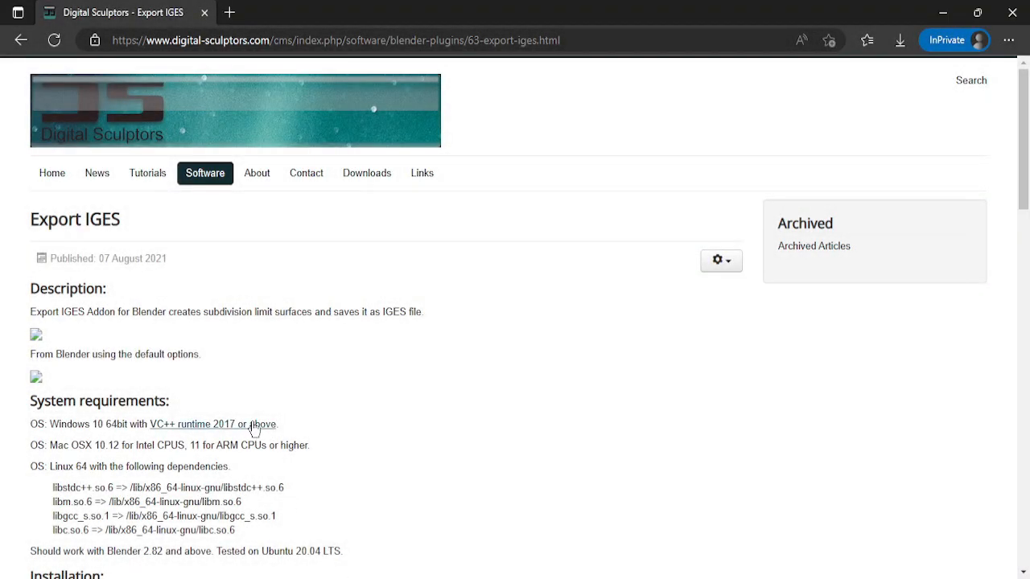
mouse_move(582, 343)
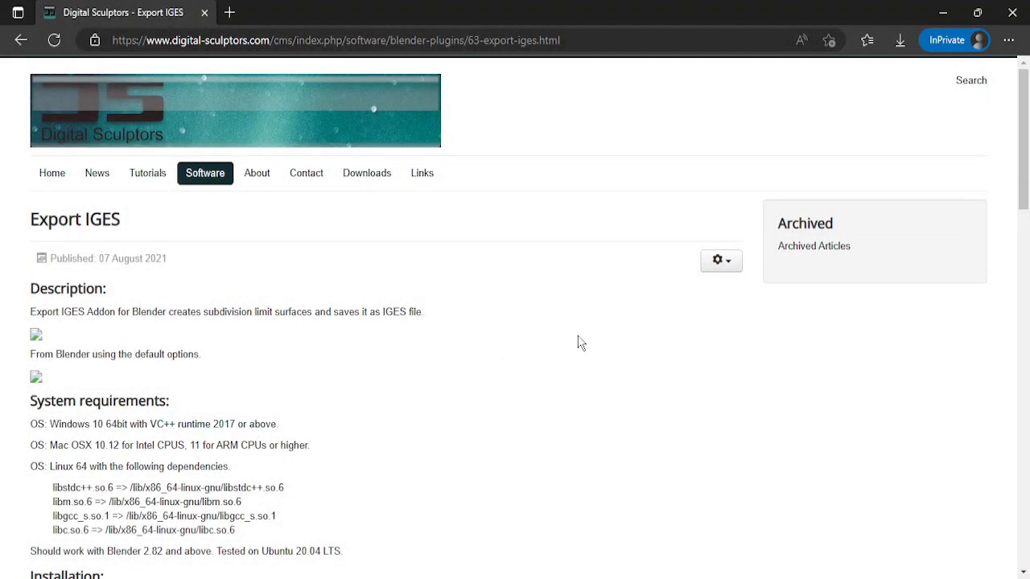
Step: Scroll the Export IGES article to Downloads and follow the Gumroad download link
scroll(down, 3)
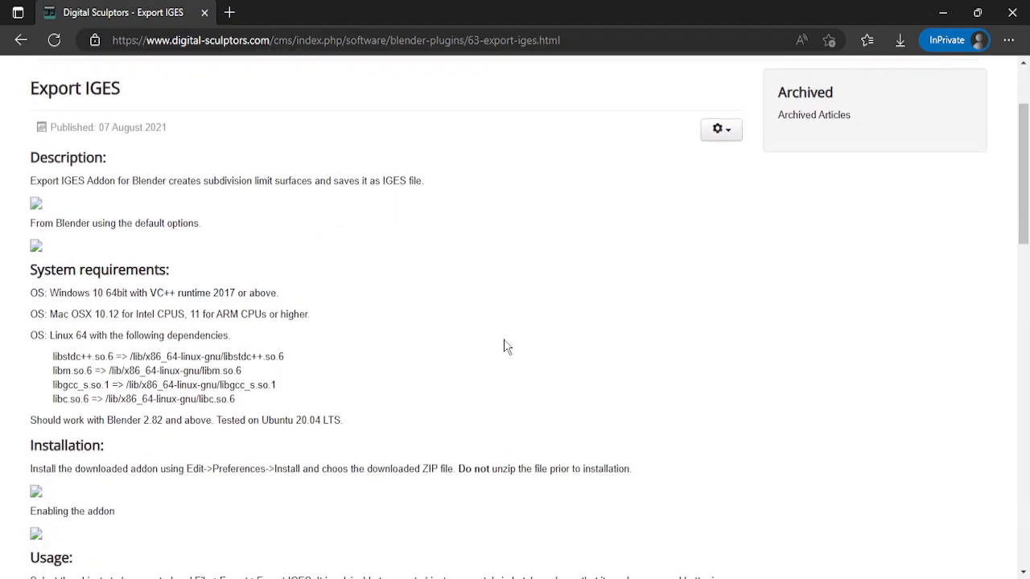
scroll(down, 3)
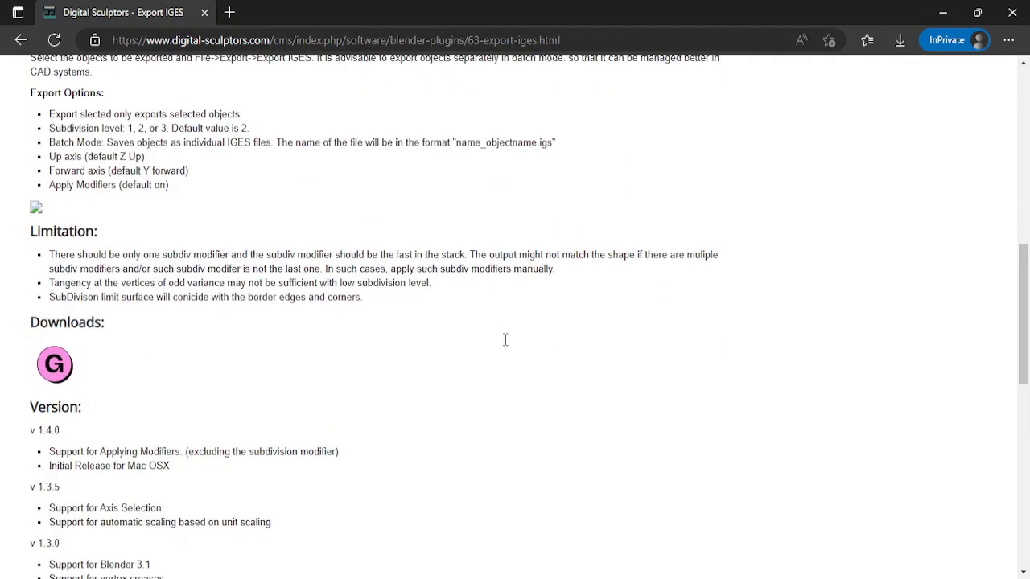
click(54, 364)
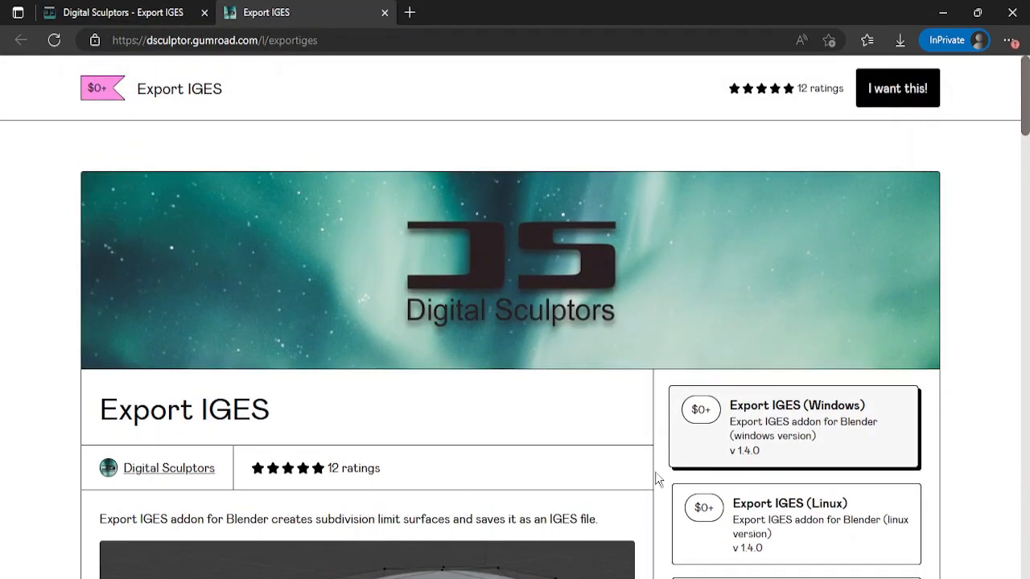
Step: Enter 0 as the fair price on the Export IGES Gumroad page
scroll(down, 3)
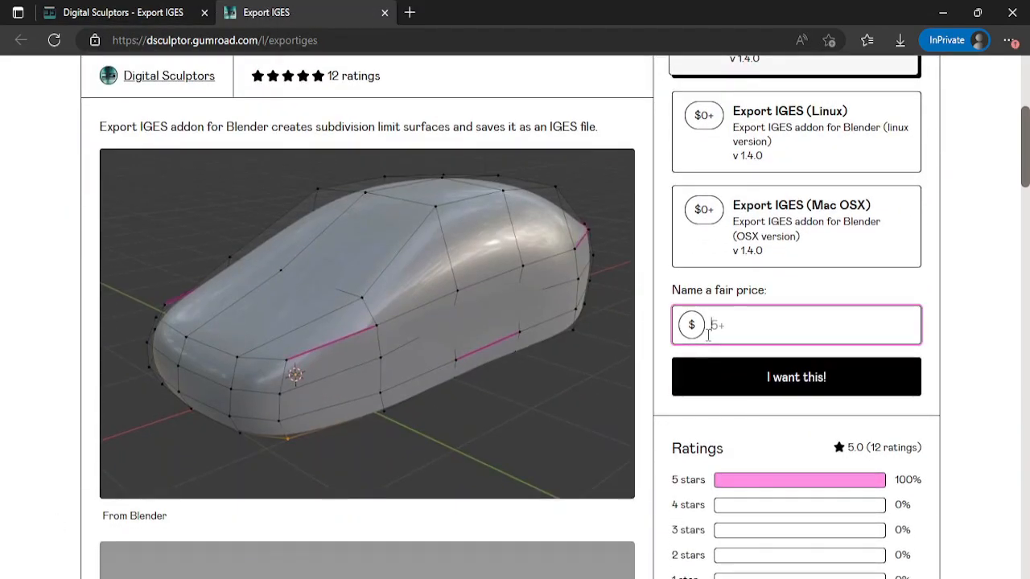
text(0)
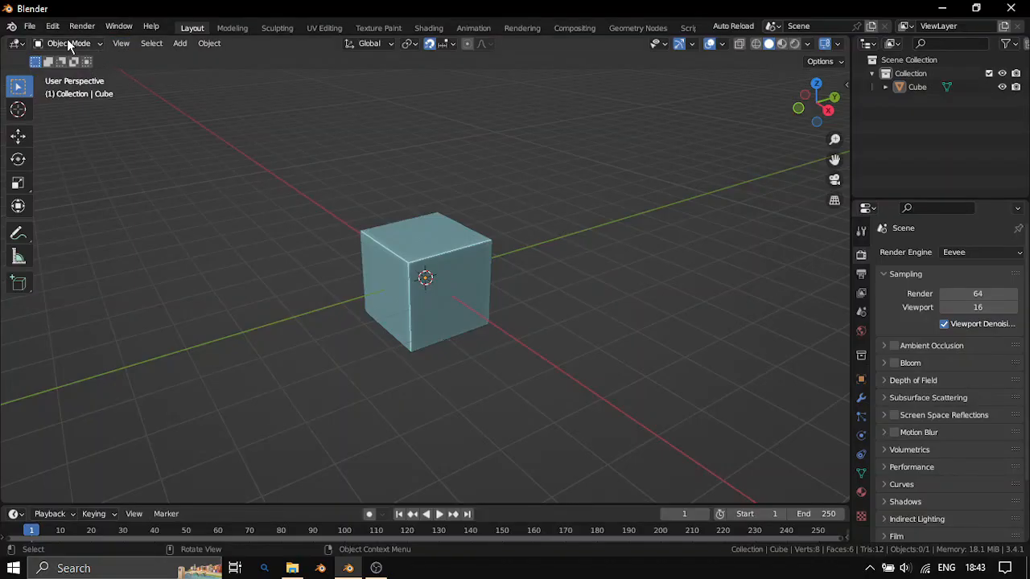
click(51, 26)
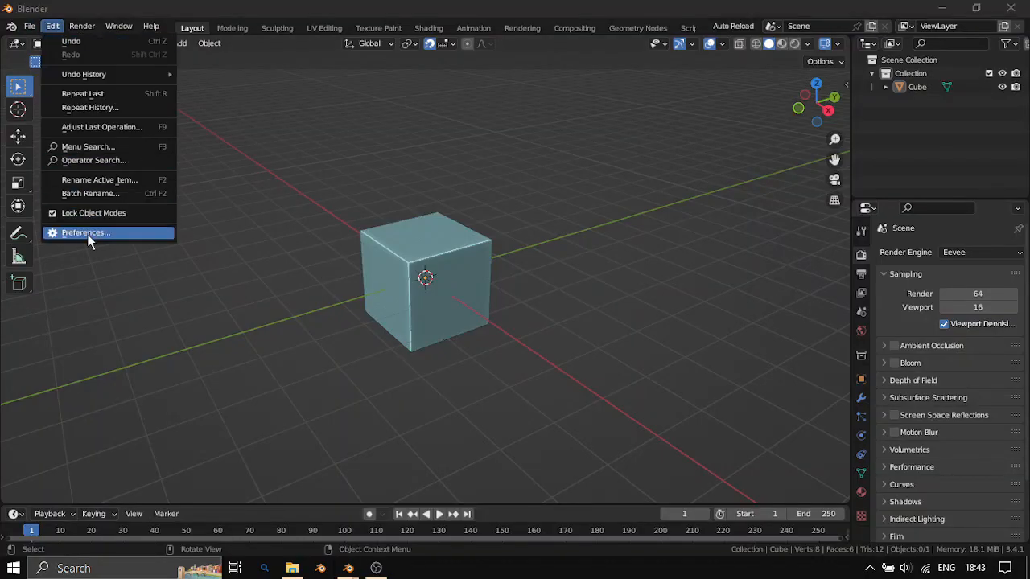
click(85, 232)
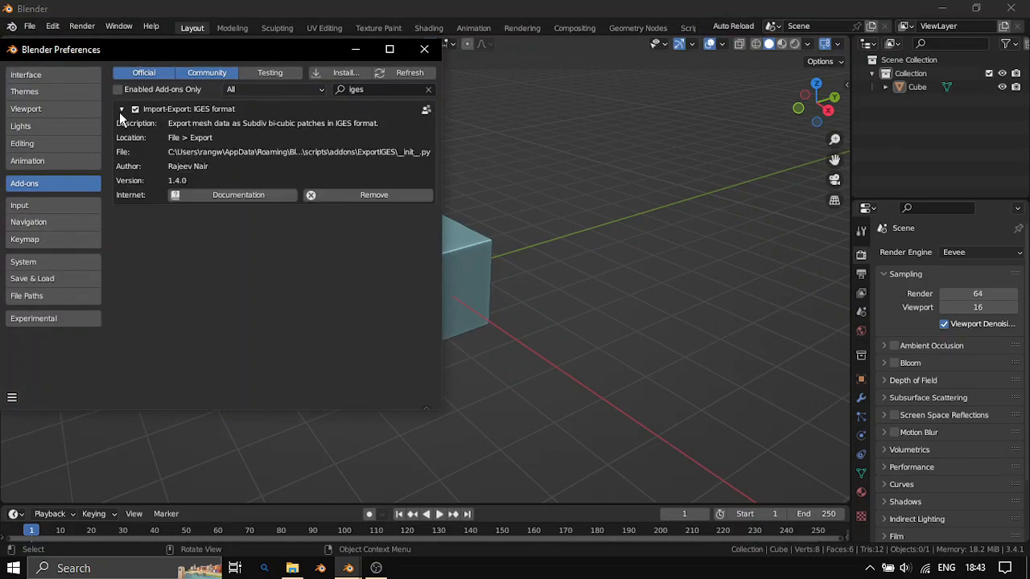
click(424, 49)
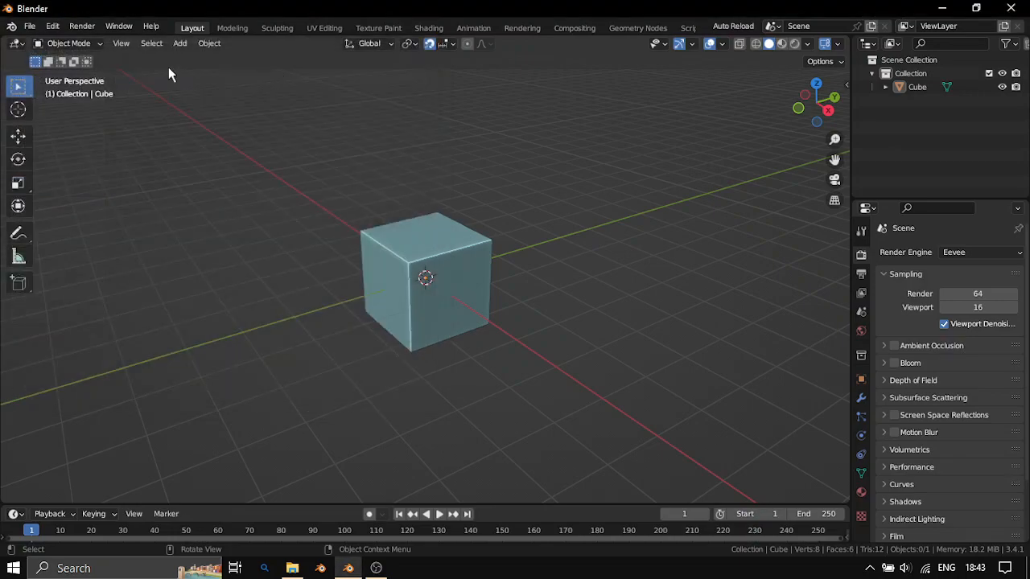
Step: Bring up Blender's File > Export format list showing the Export IGES option
click(30, 27)
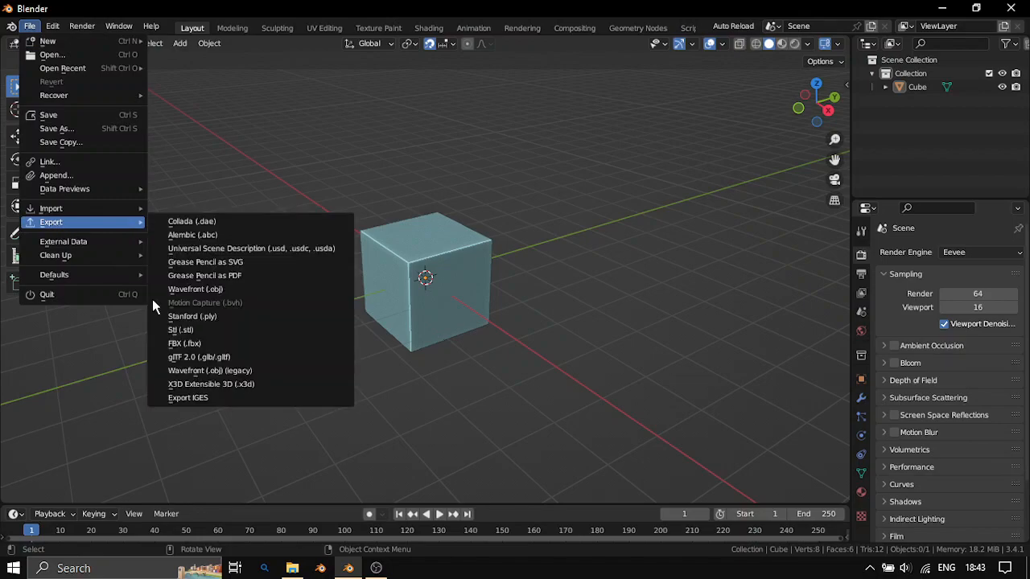
mouse_move(188, 397)
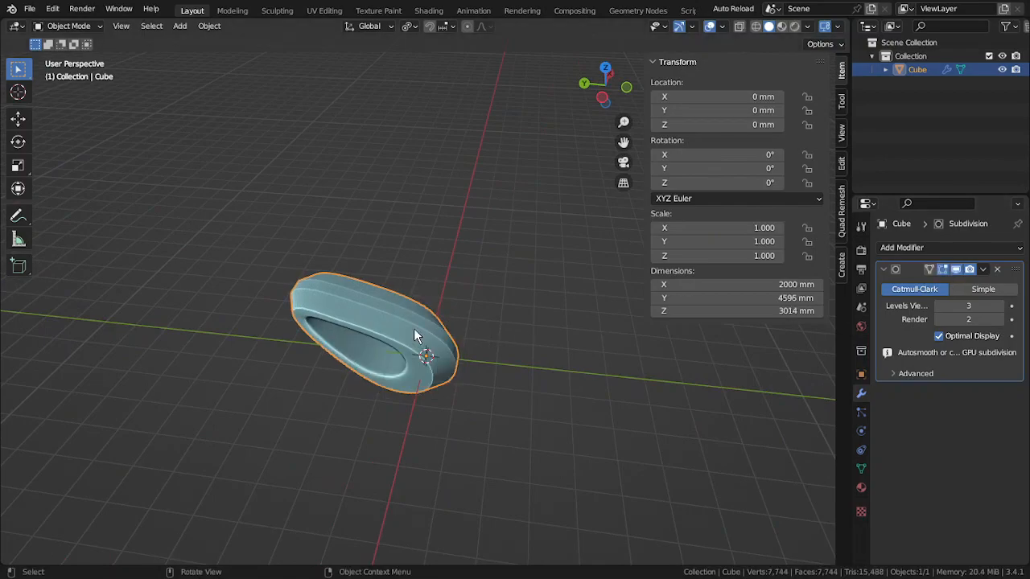
click(29, 9)
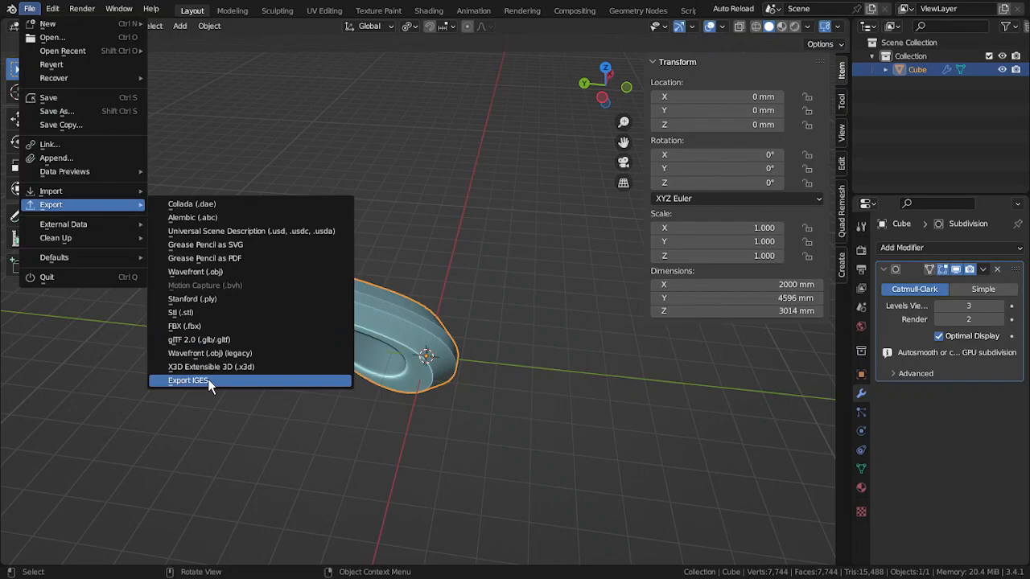
Step: Export the model as igesd_Export.igs with Level 3 refinement and Y Up
click(188, 379)
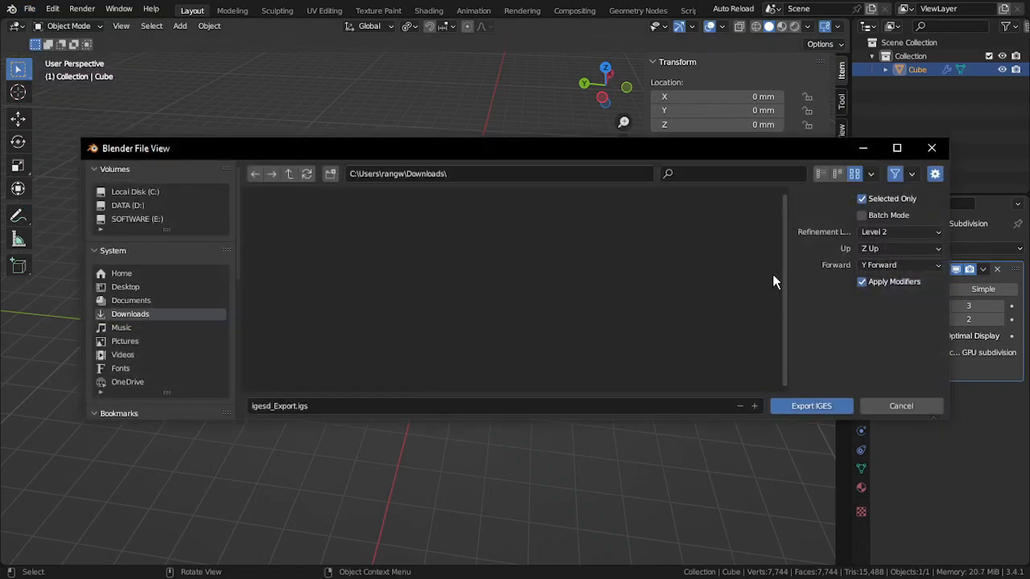
click(897, 232)
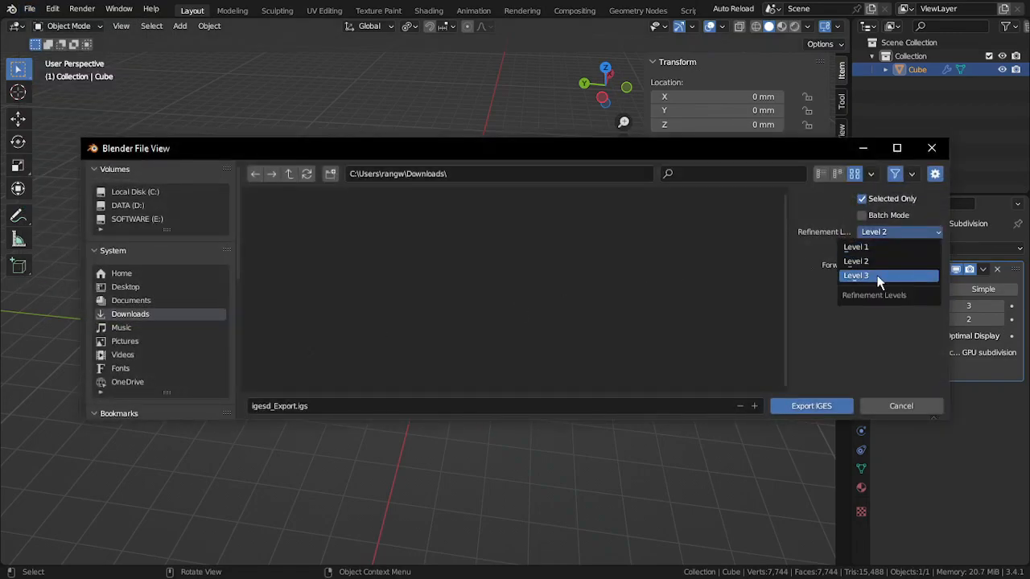
click(855, 275)
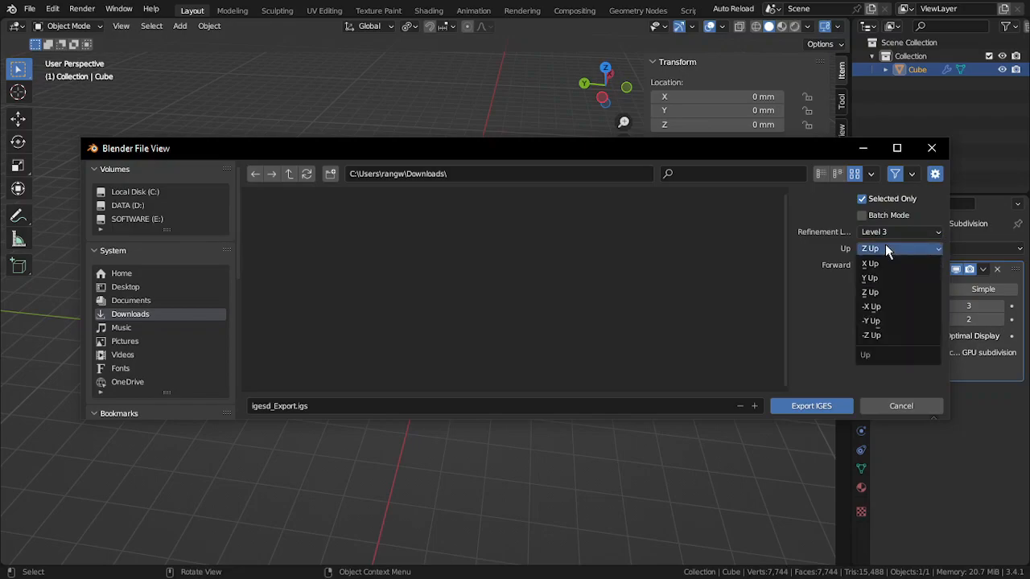
click(869, 278)
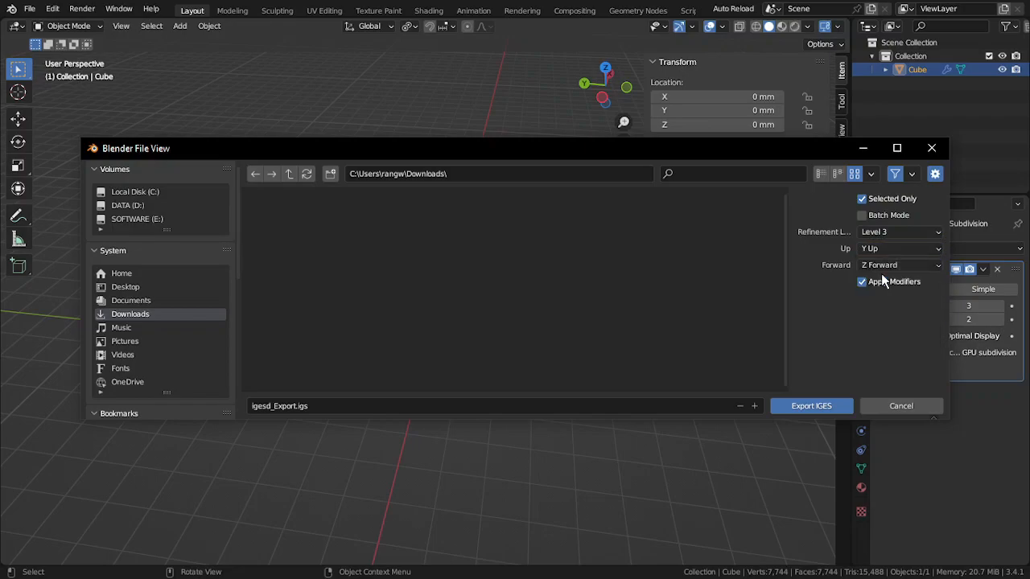
mouse_move(459, 405)
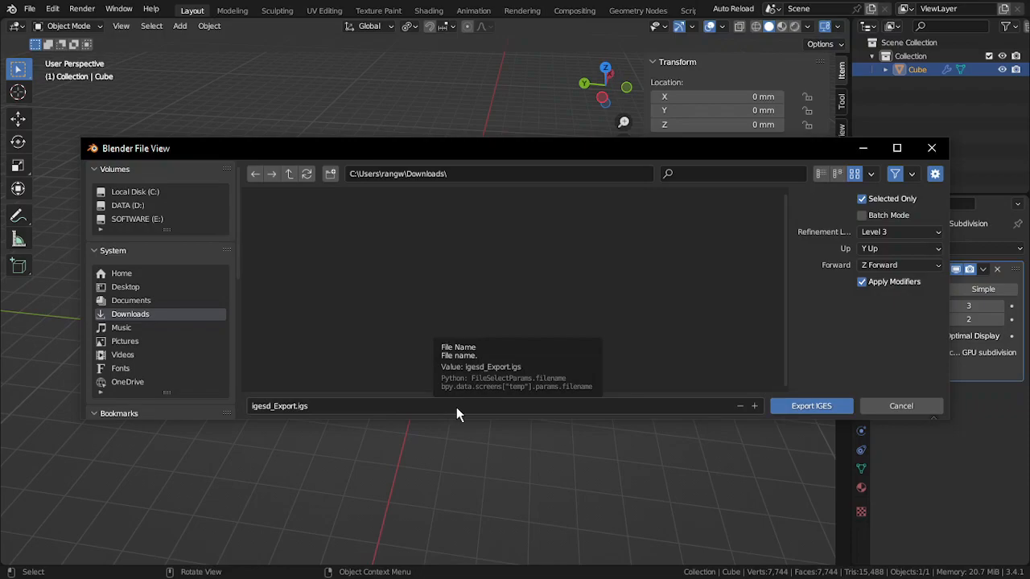
click(810, 406)
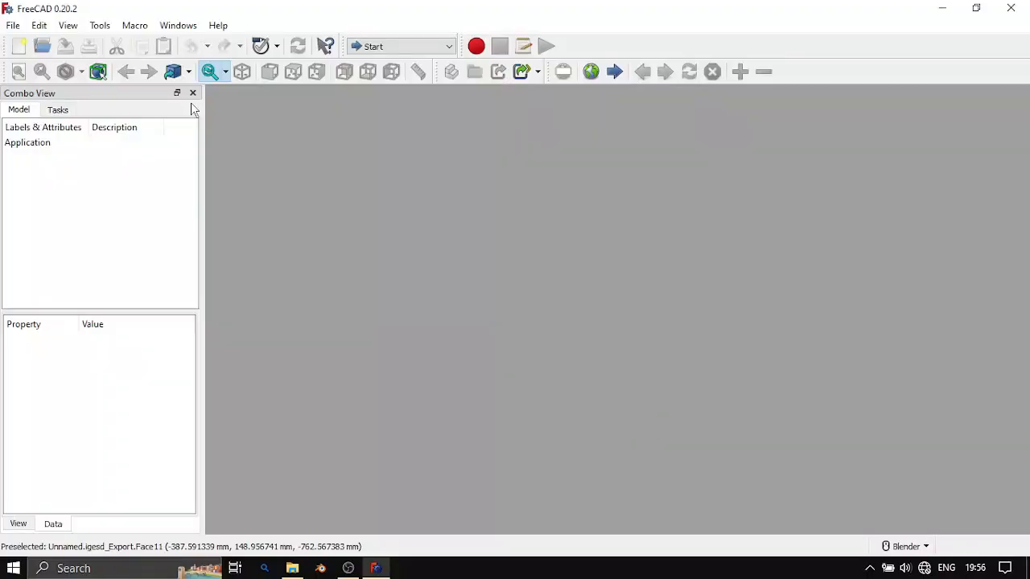
Step: Browse FreeCAD's Open dialog to the Downloads folder containing igesd_Export.igs
click(13, 25)
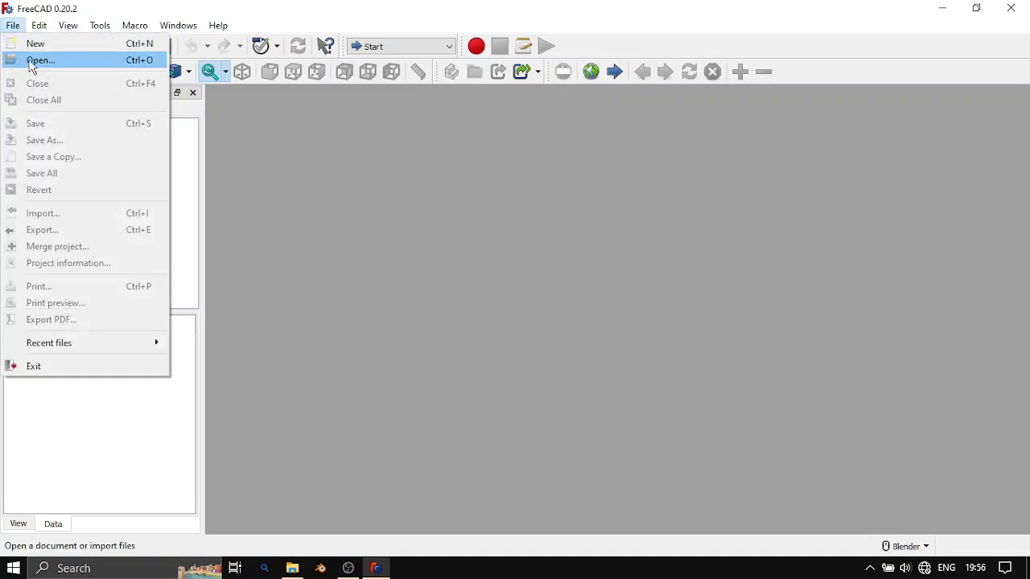
click(40, 59)
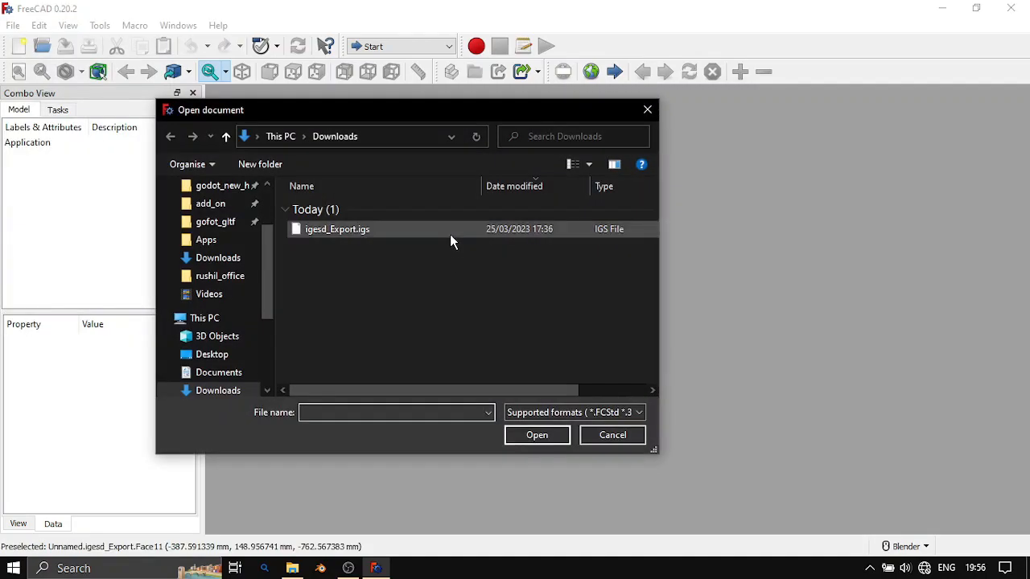